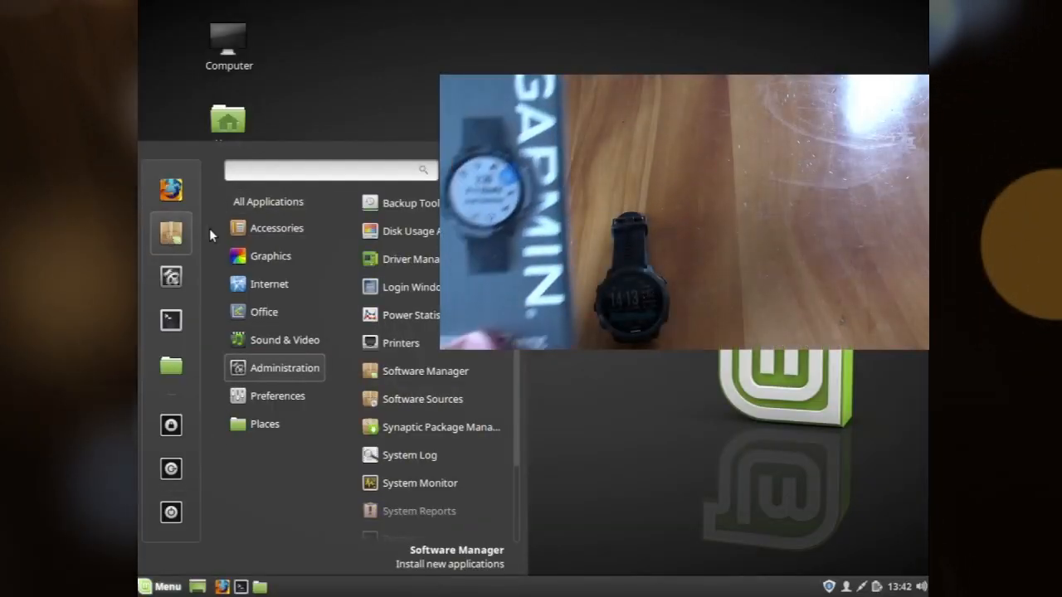
Step: Scroll the edex-ui README through features and featured-in links to the build-from-source commands
click(270, 255)
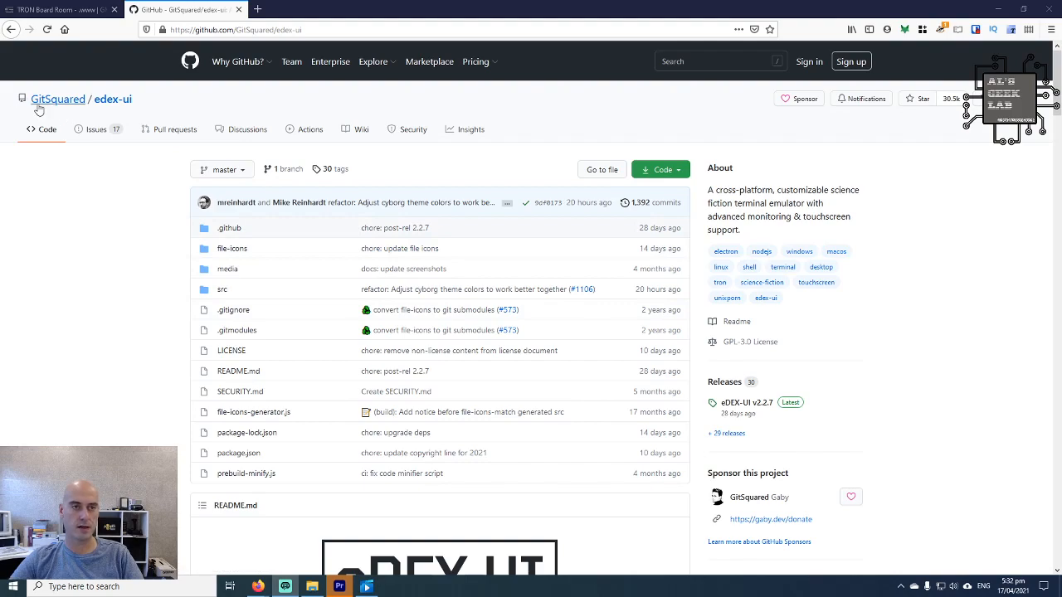
scroll(down, 3)
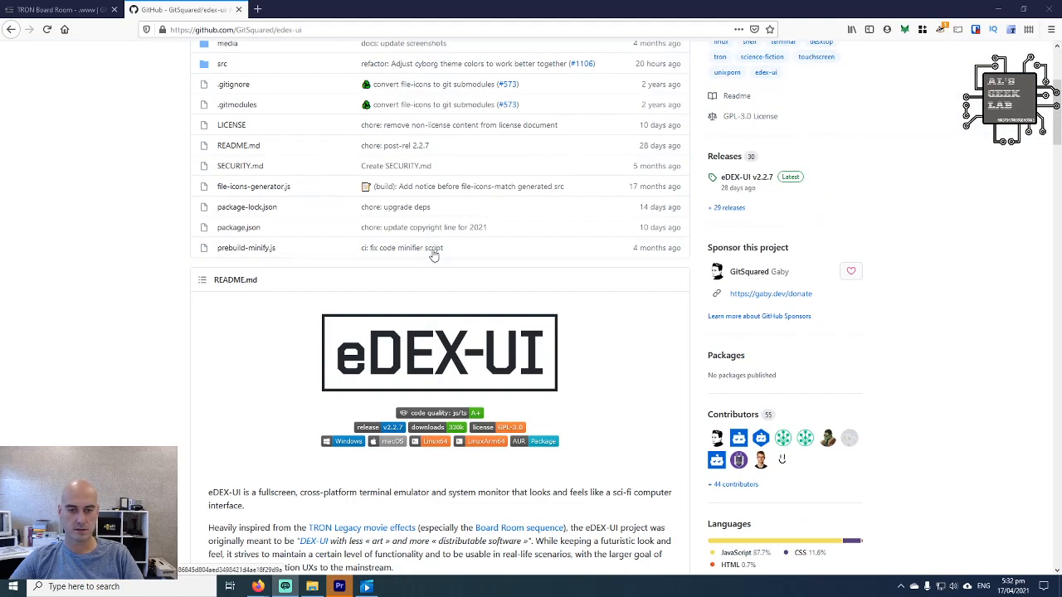
scroll(down, 3)
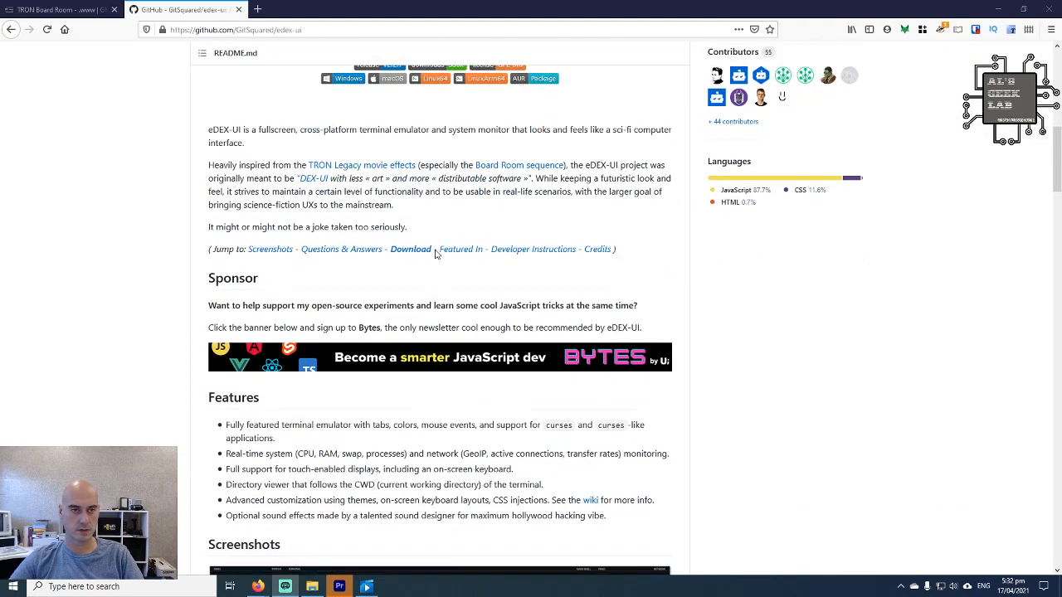
scroll(down, 3)
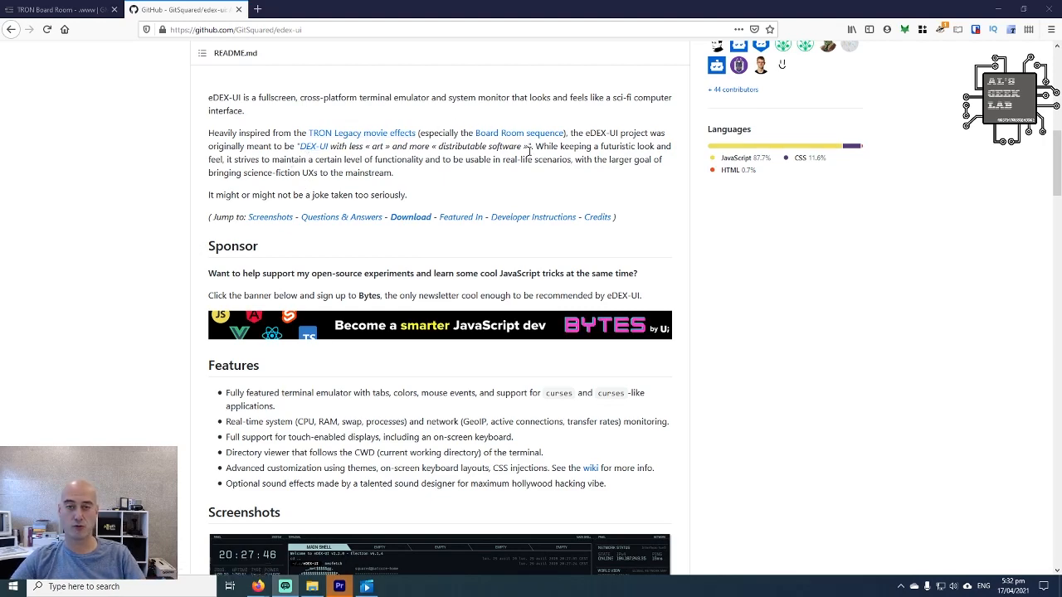
scroll(down, 3)
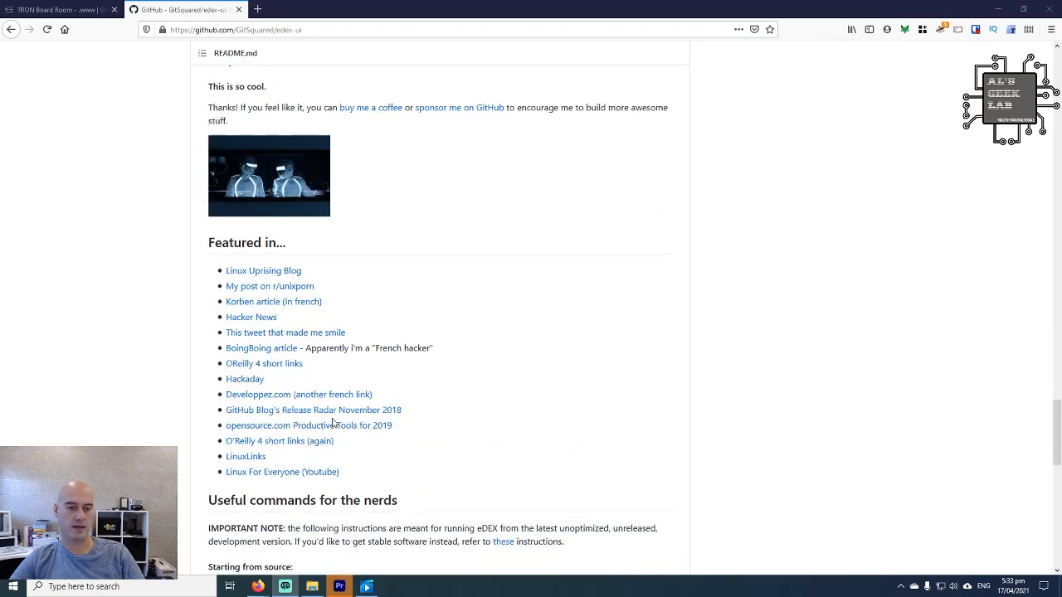
scroll(down, 3)
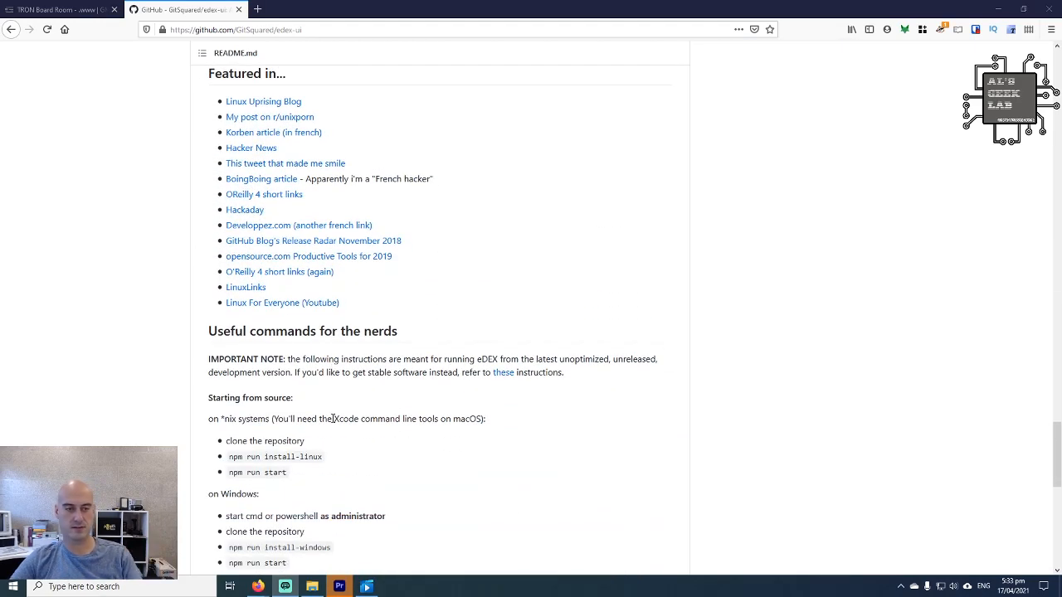
click(232, 29)
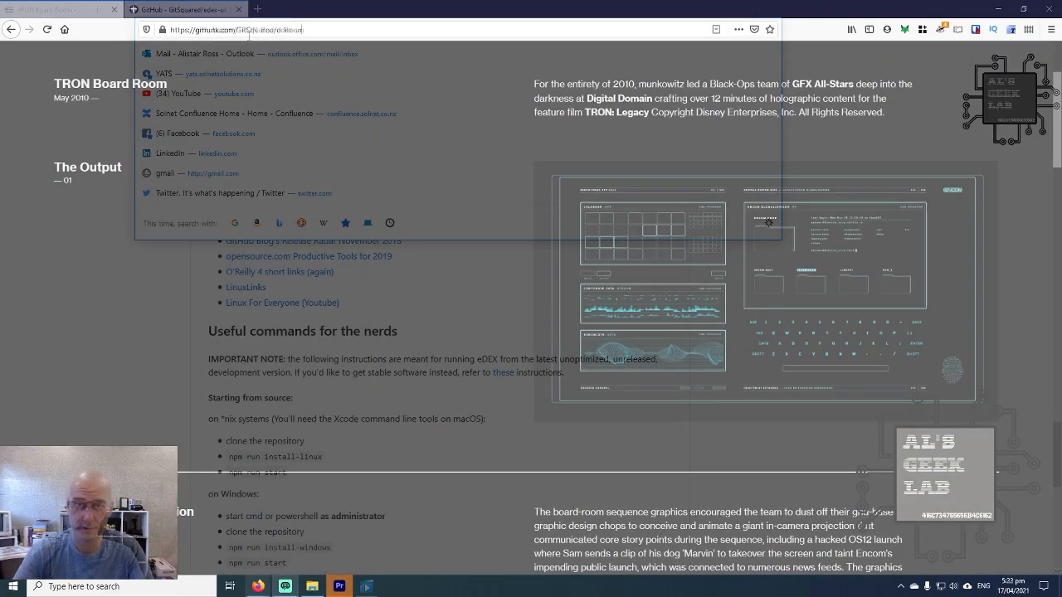
Step: Switch to the gmunk.com TRON Board Room page and start playing its Output video
click(59, 10)
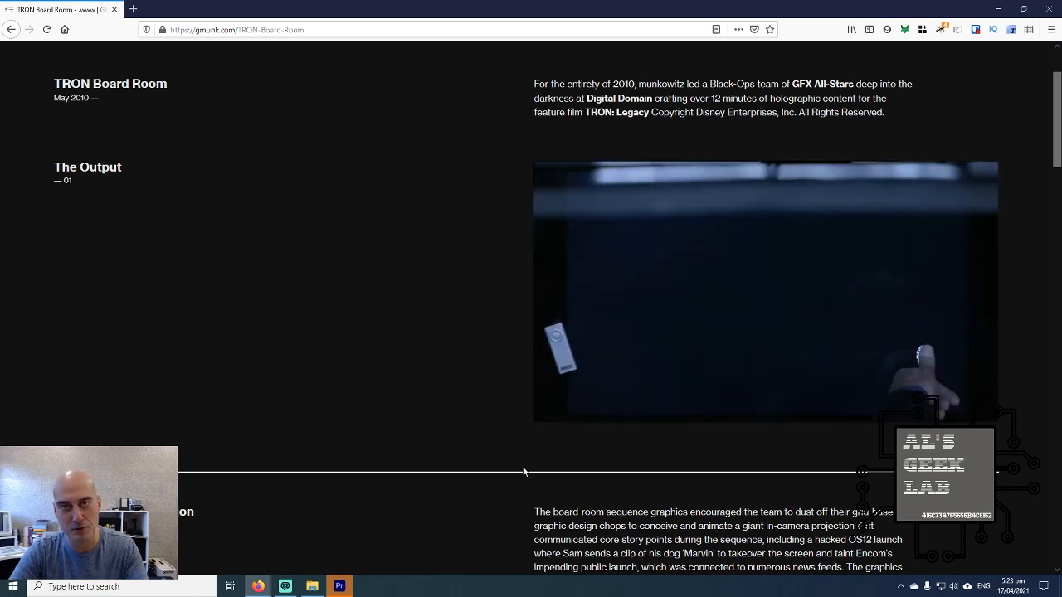
click(765, 290)
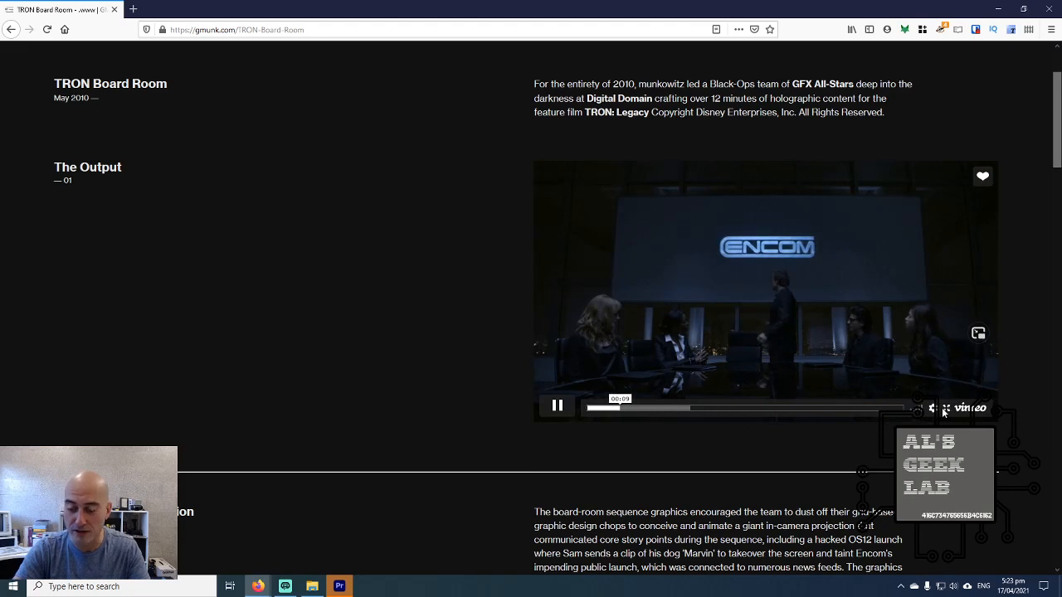
click(932, 408)
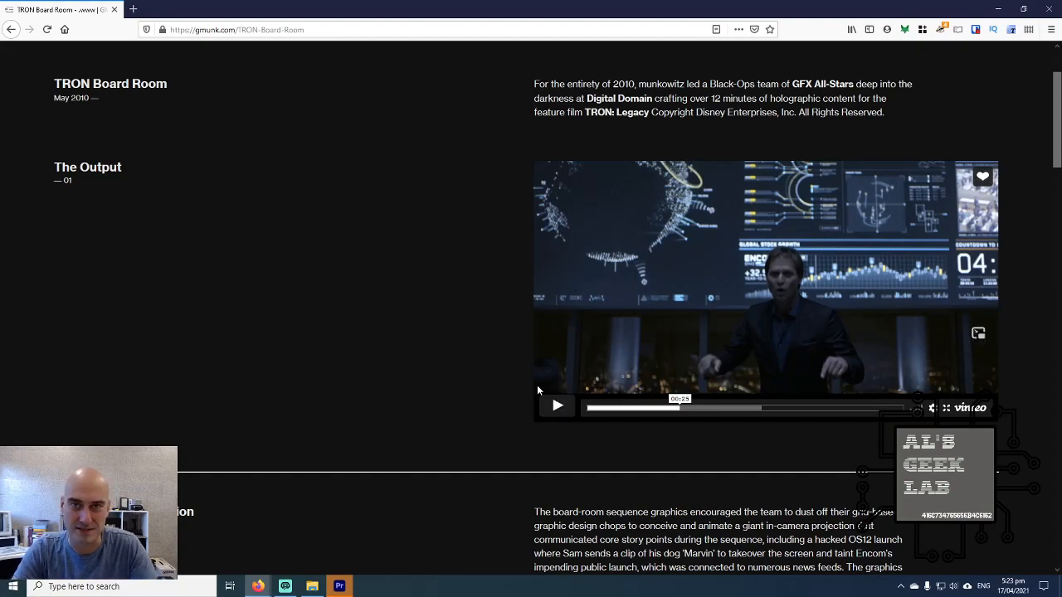
Step: Scroll through the board-room graphics down to the credit list
scroll(down, 3)
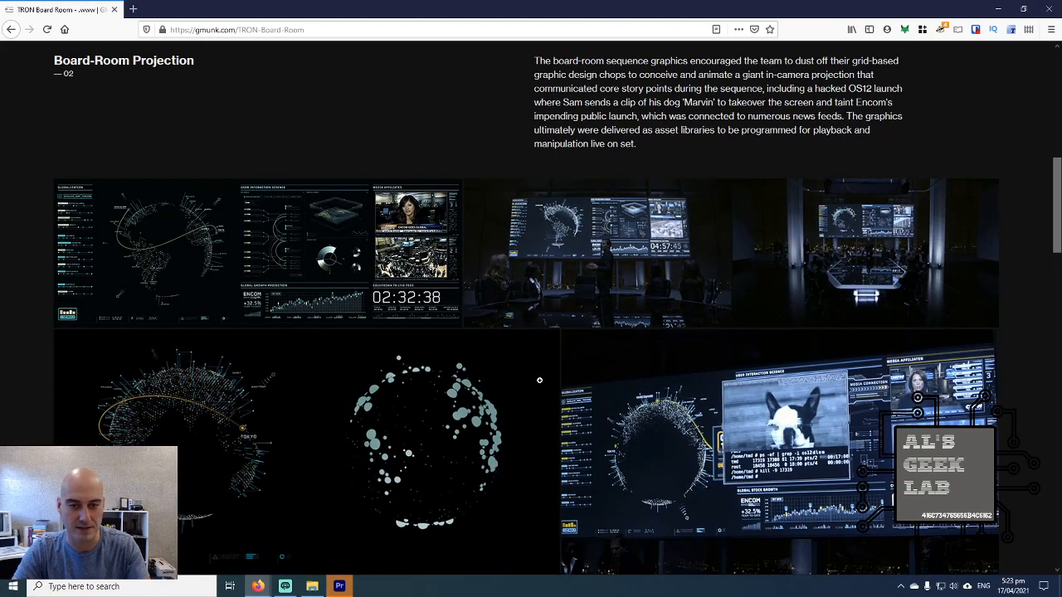
scroll(down, 3)
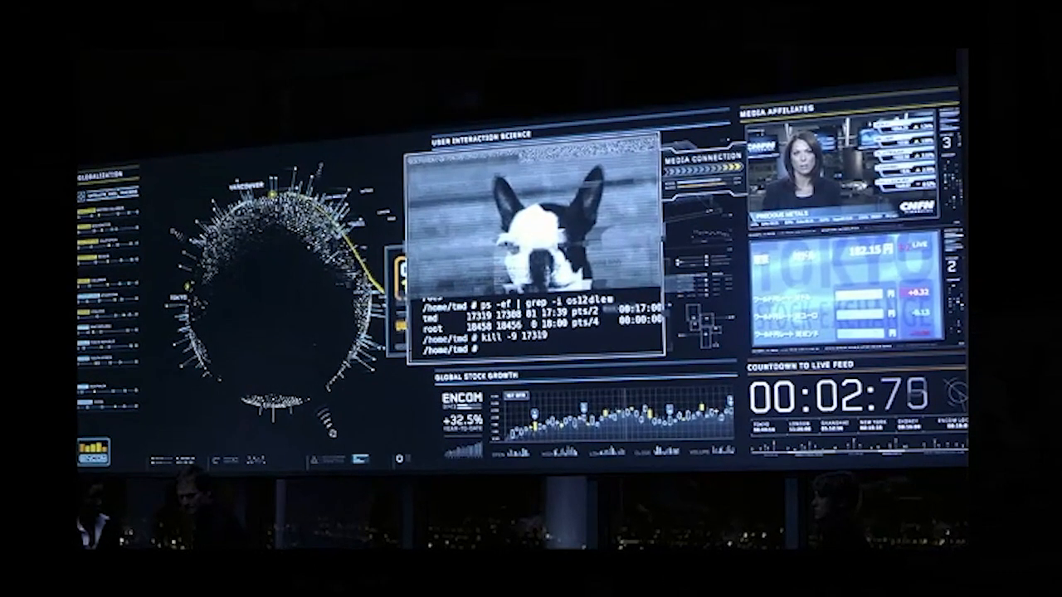
scroll(down, 3)
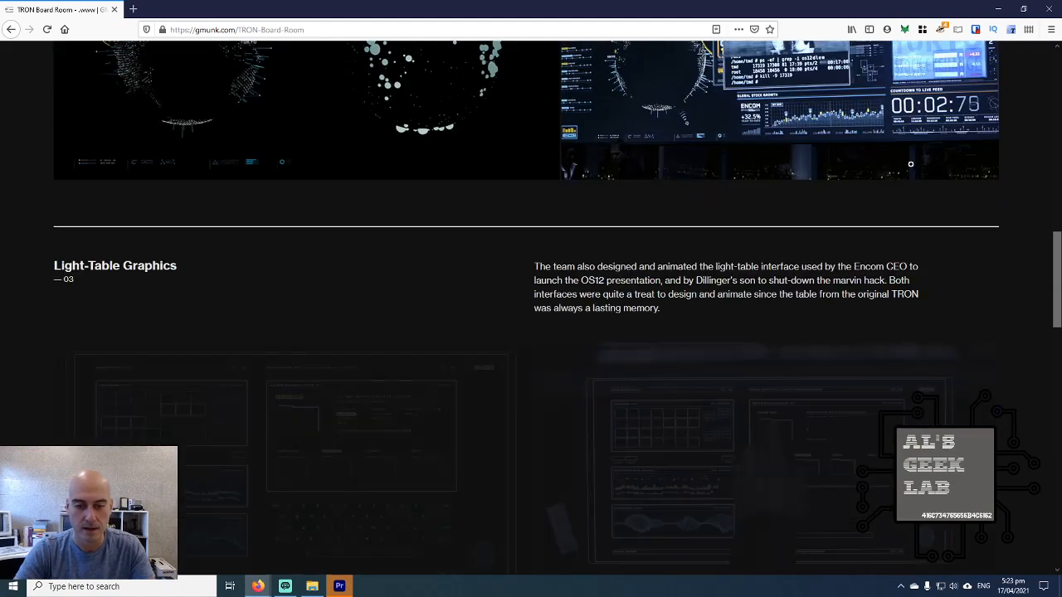
scroll(down, 3)
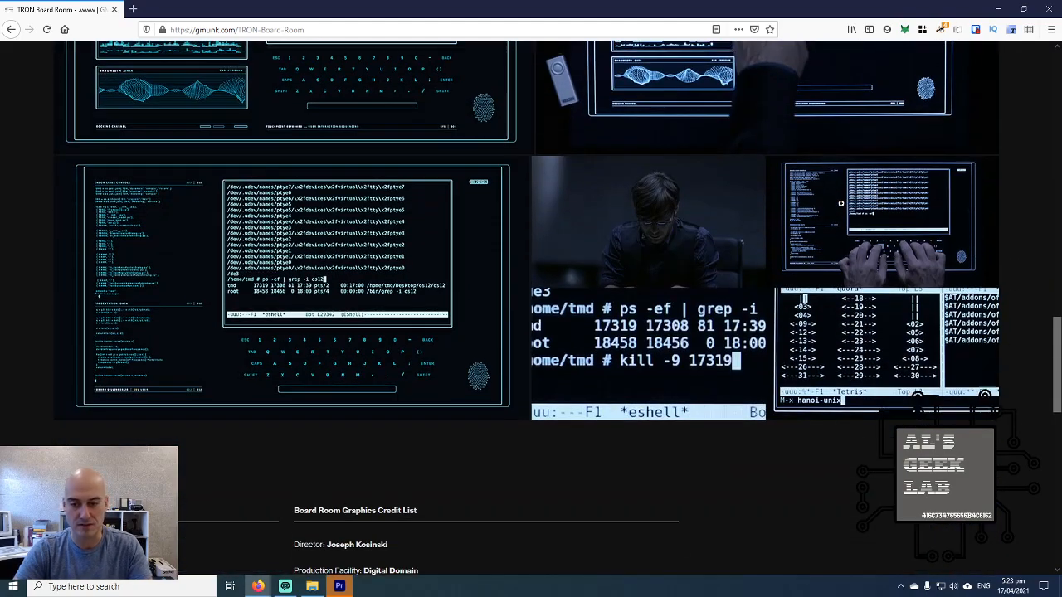
scroll(down, 3)
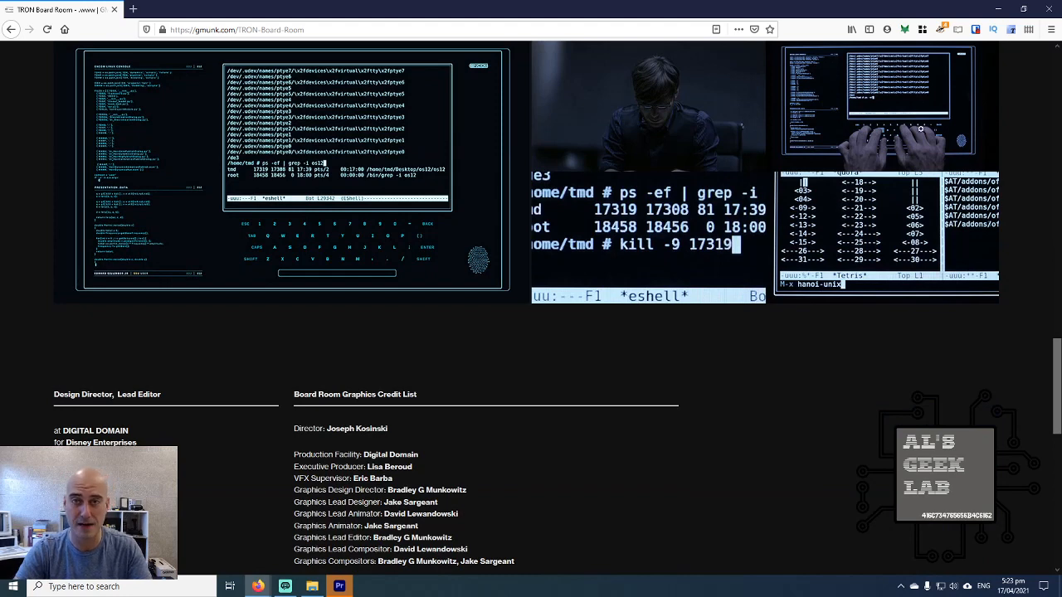
scroll(down, 3)
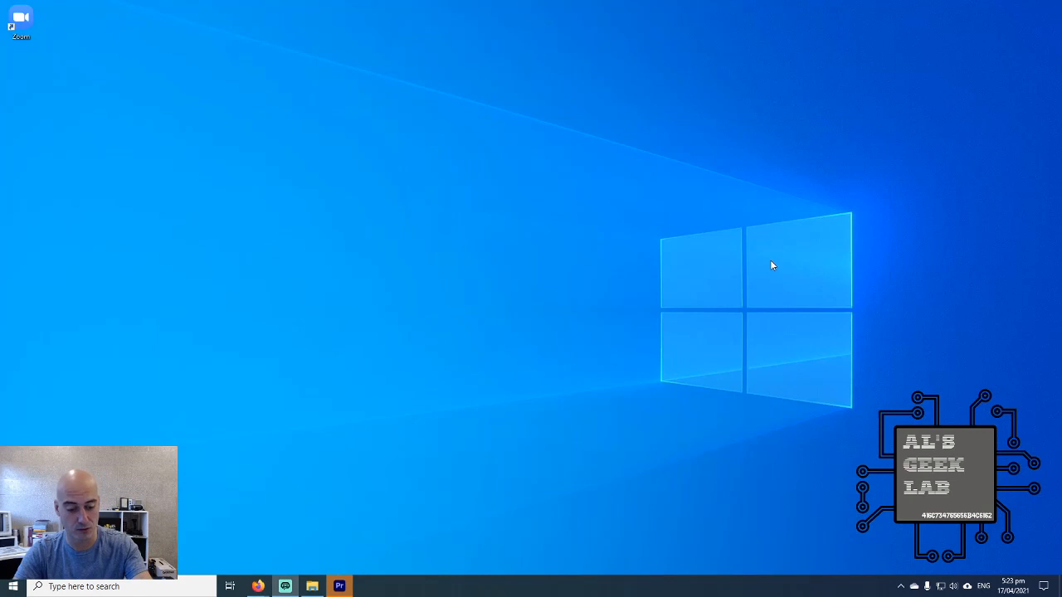
Step: Search 'eDEX-UI' from the Windows search box to launch the app full screen
text(eDEX-UI>)
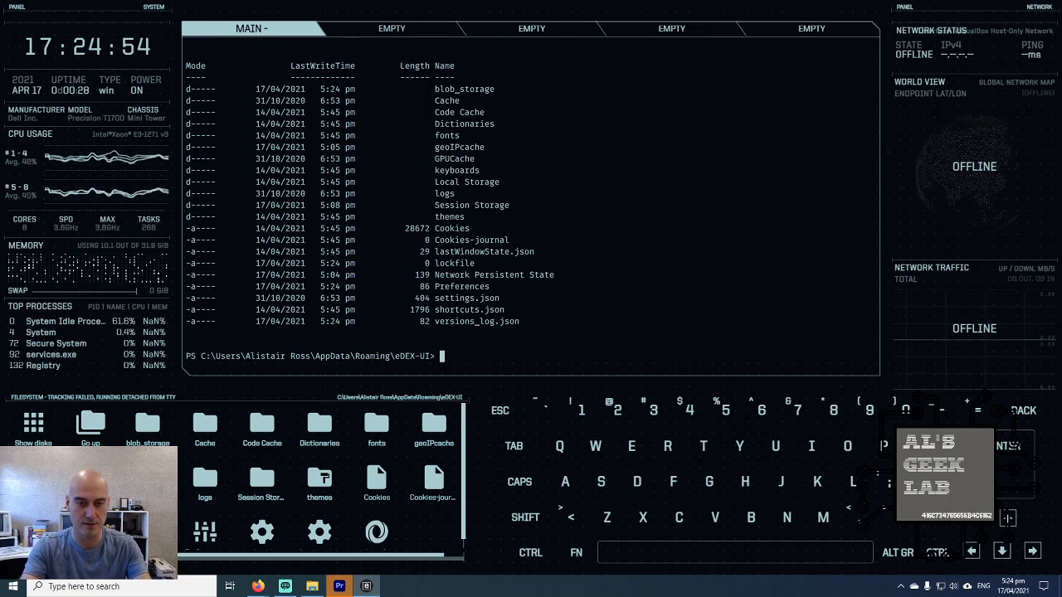
text(fjkd)
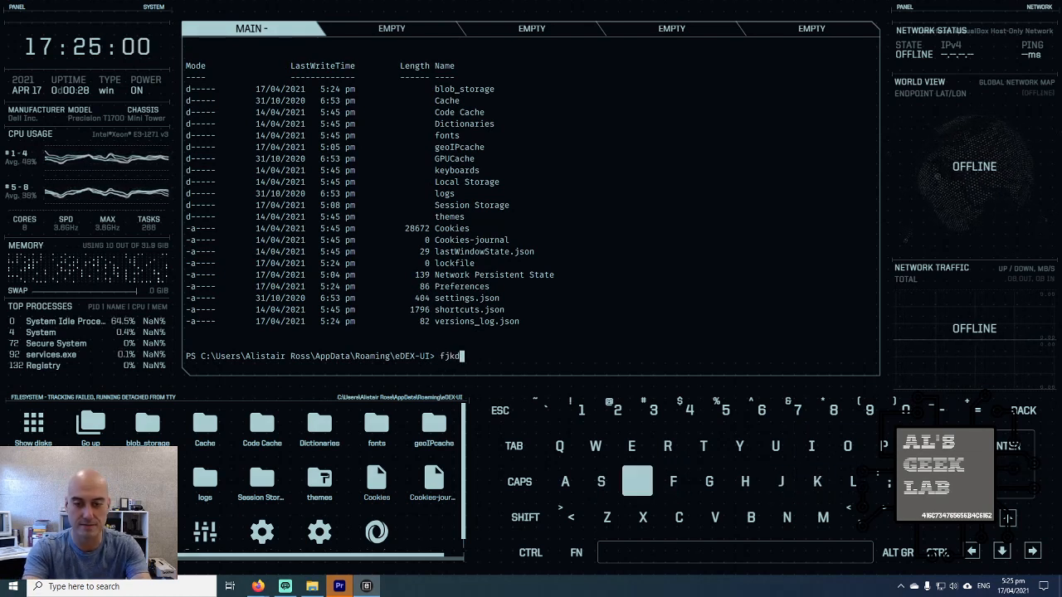
text(oerlkjasdj)
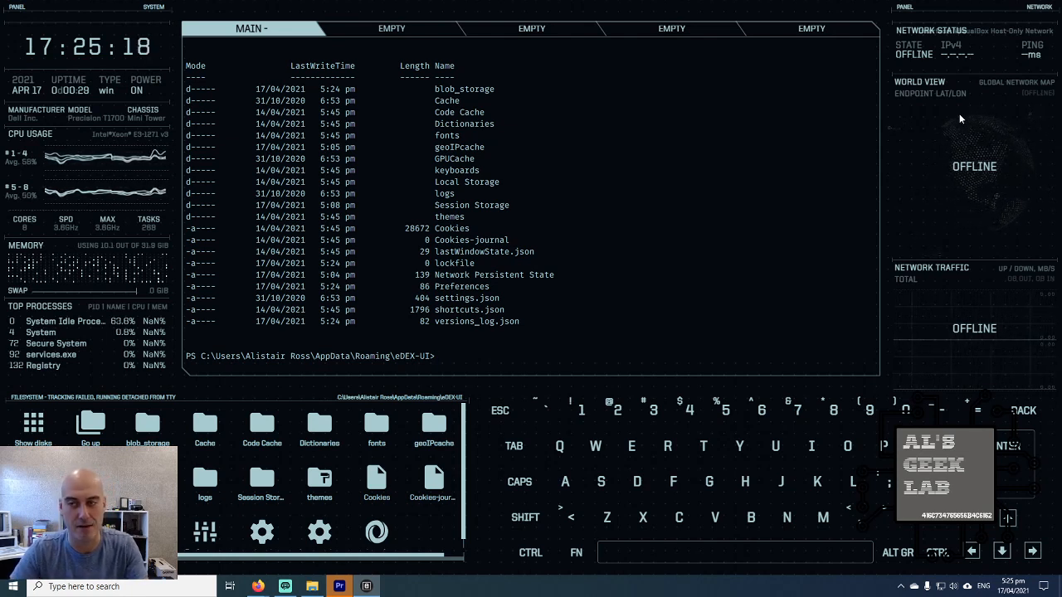
mouse_move(976, 47)
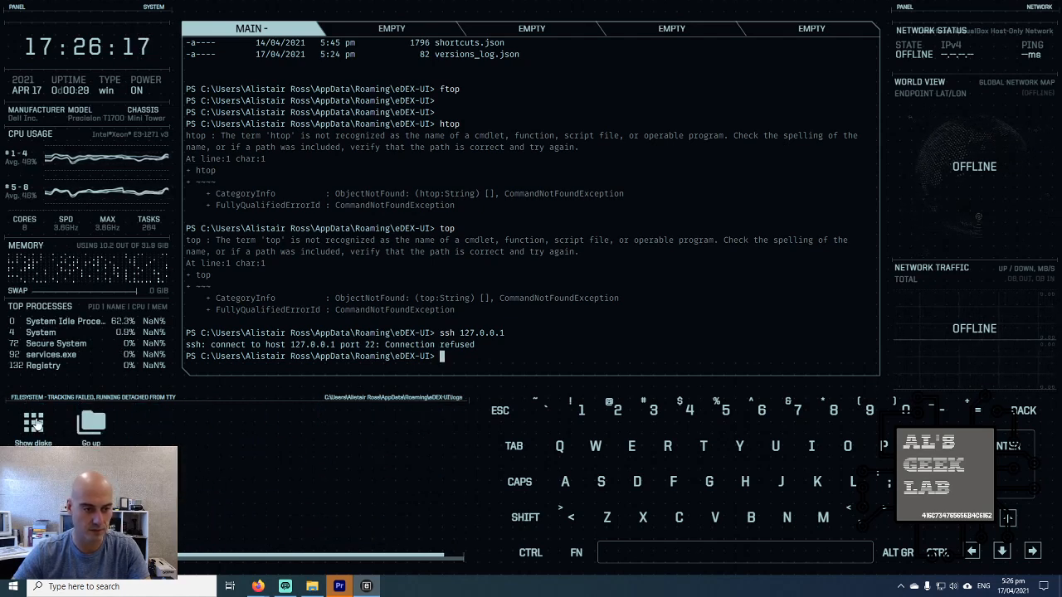
Step: Run htop, top and ssh 127.0.0.1 in the terminal, each failing
click(33, 423)
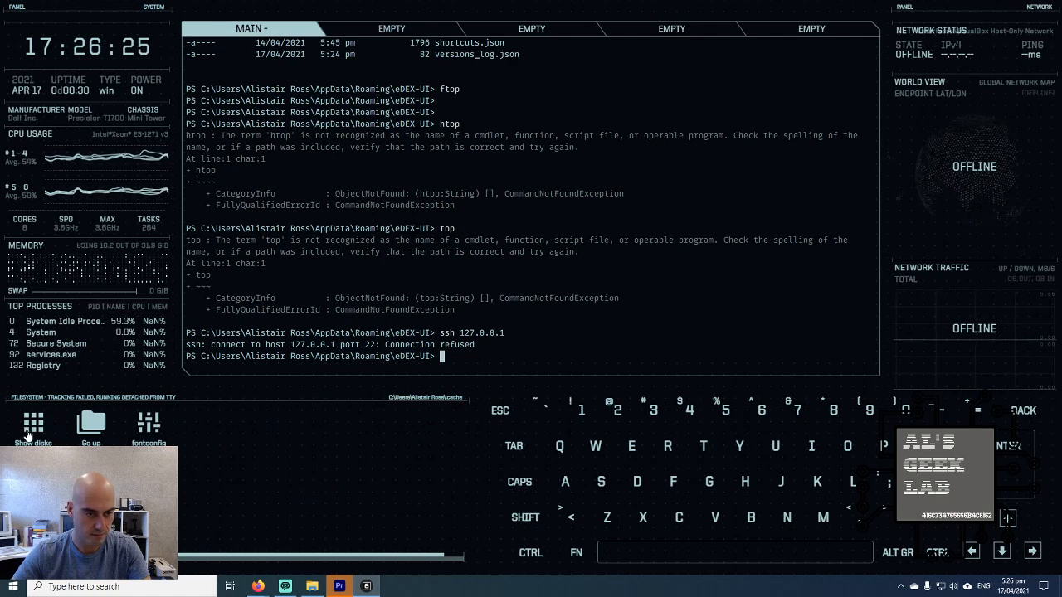
Step: Navigate the file viewer up to Users and into the user's folder with desktop.ini
click(149, 423)
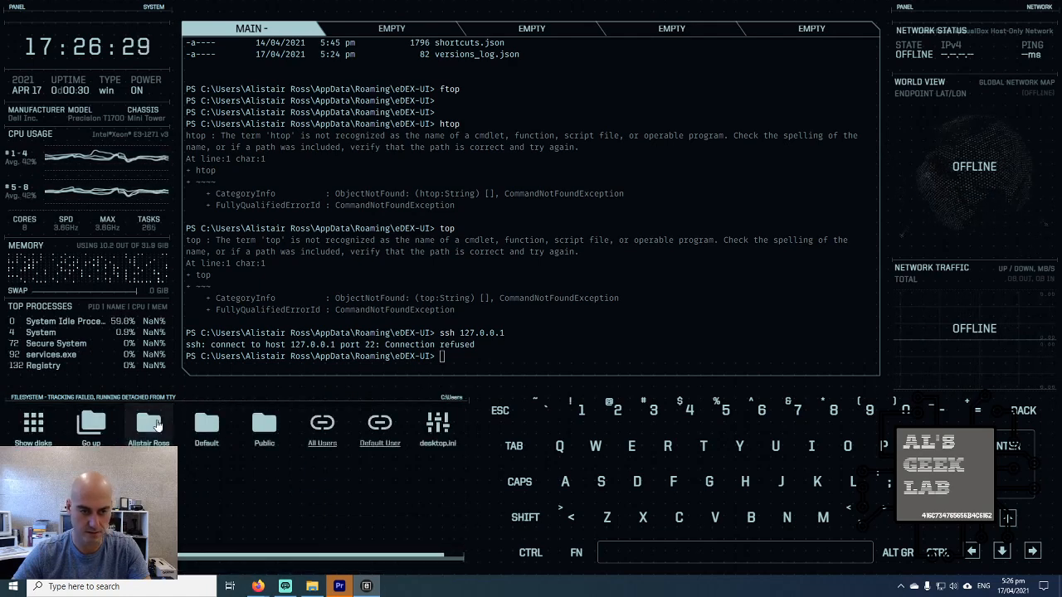
click(149, 424)
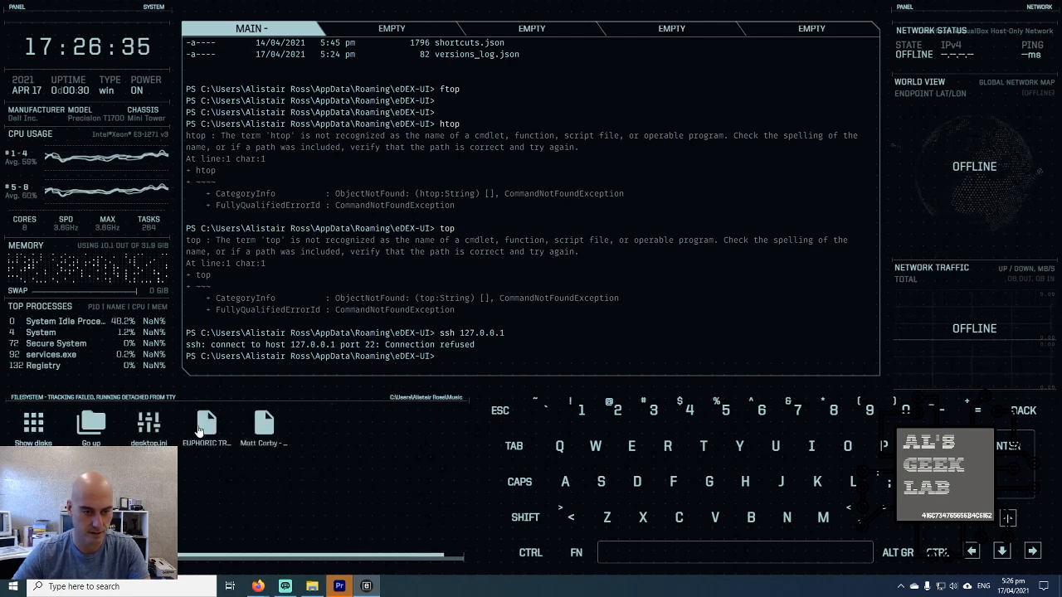
mouse_move(221, 468)
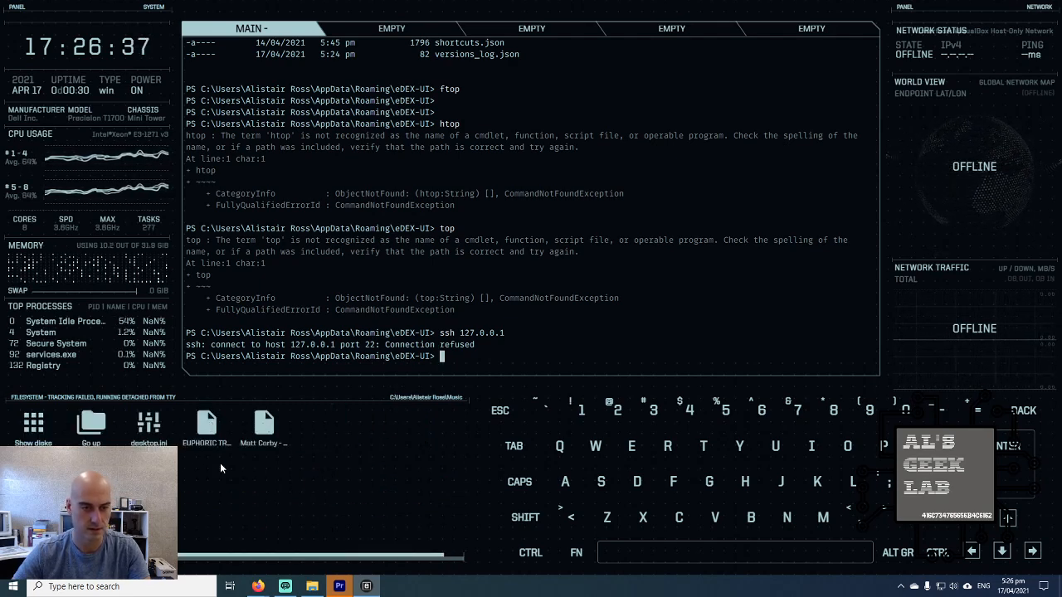